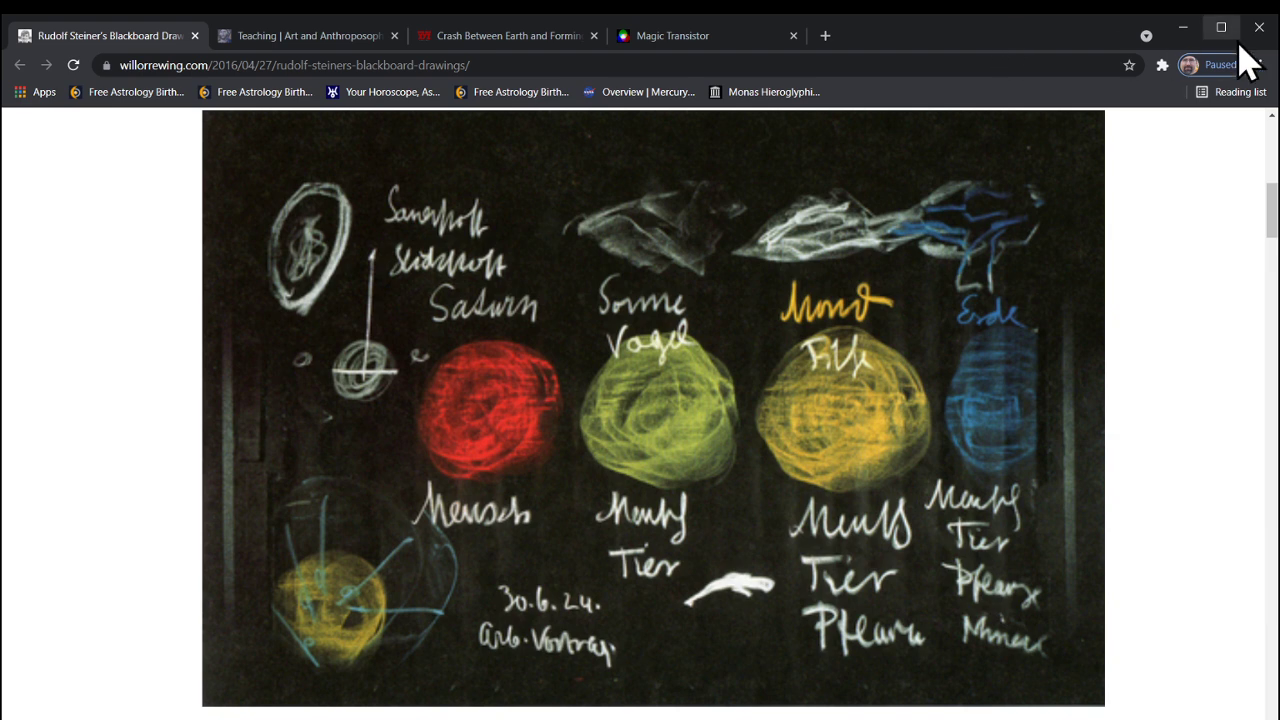
mouse_move(1252, 360)
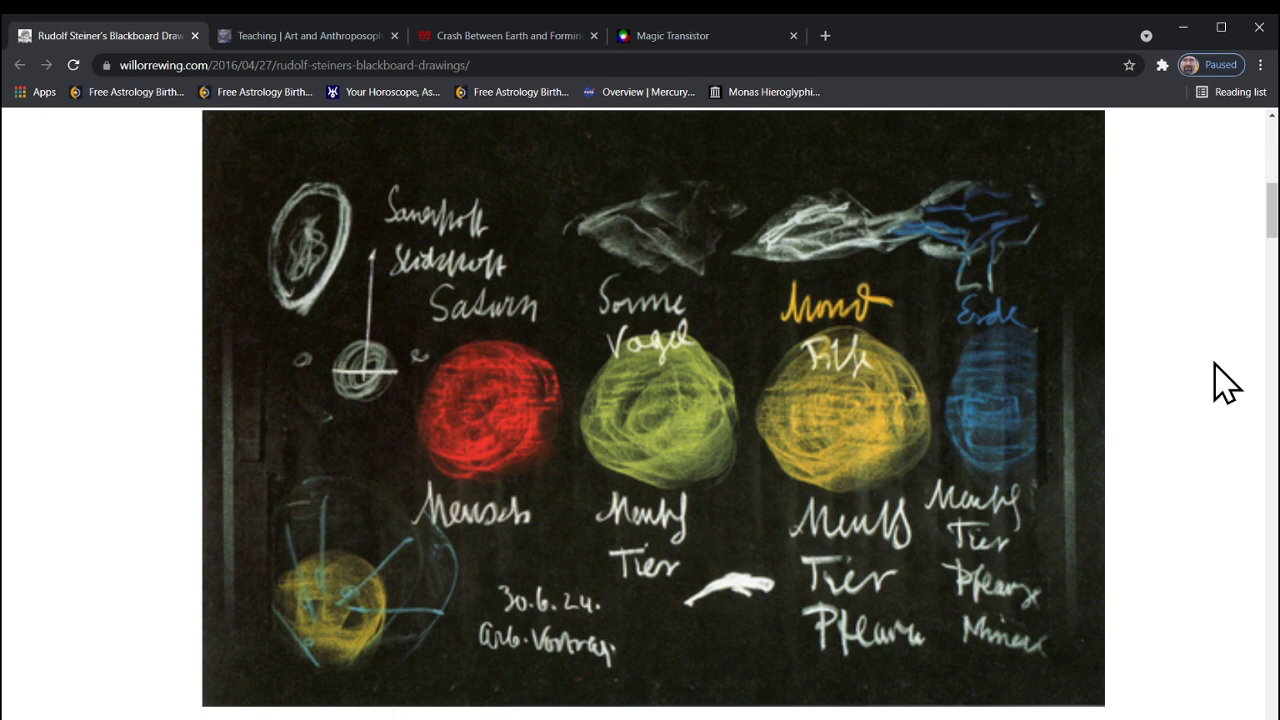
mouse_move(330, 76)
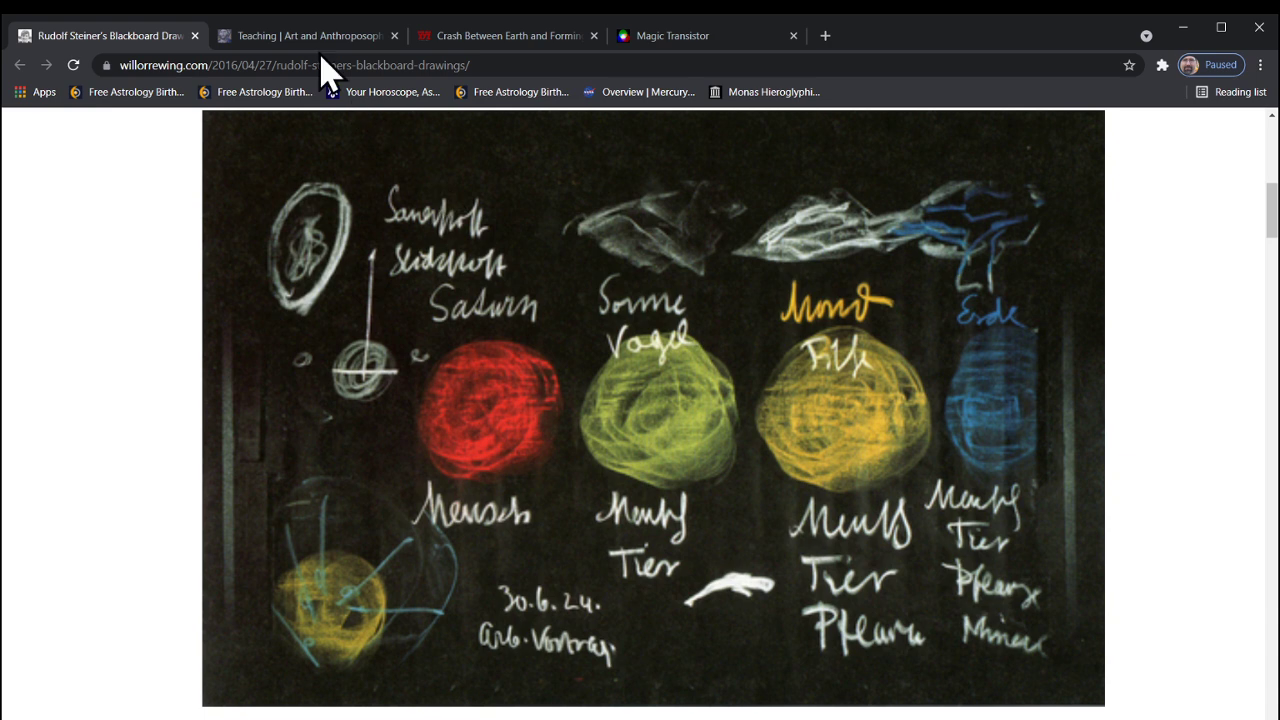
mouse_move(304, 44)
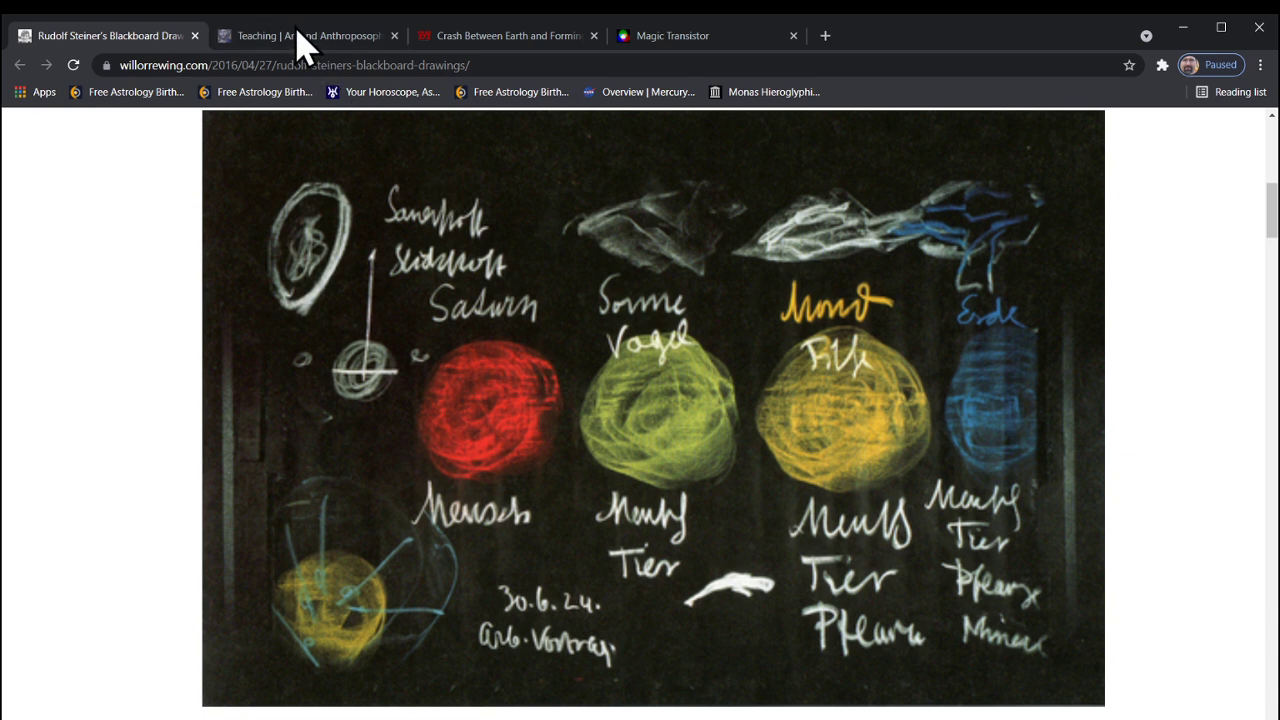
Step: Bring up the Teaching page showing the enlarged Natrium Chlor blackboard drawing
left_click(304, 36)
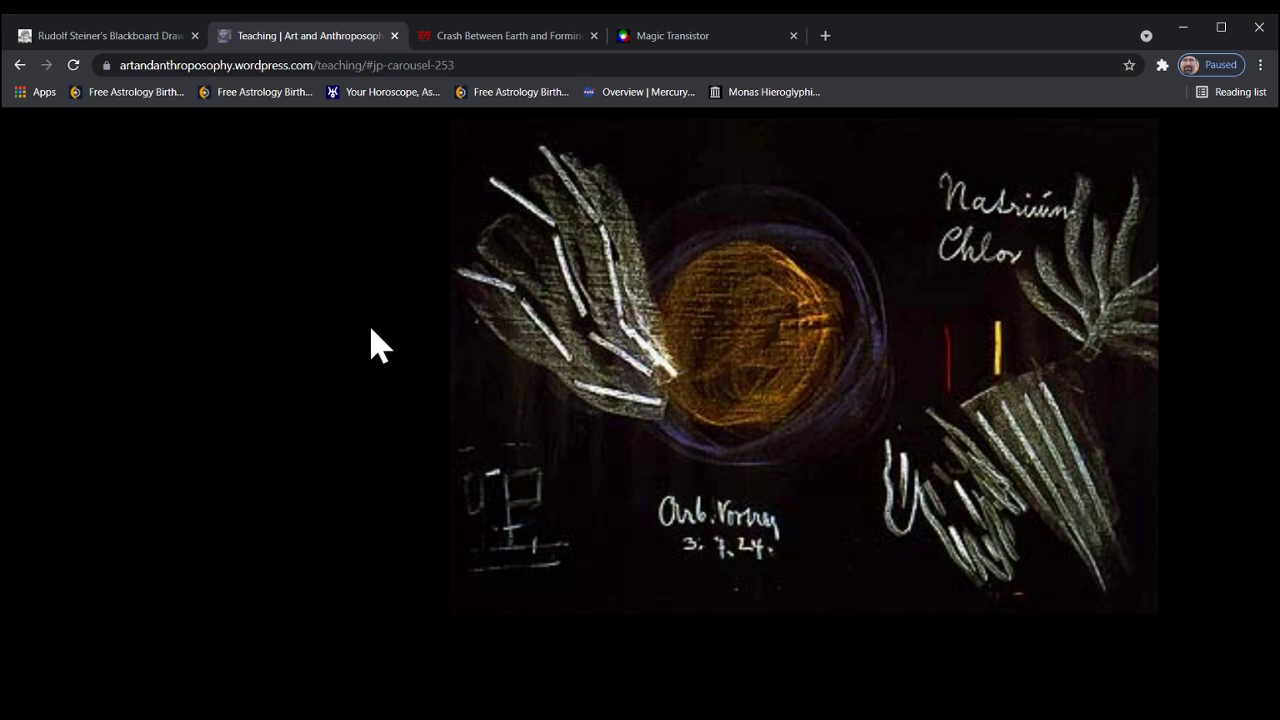
mouse_move(220, 356)
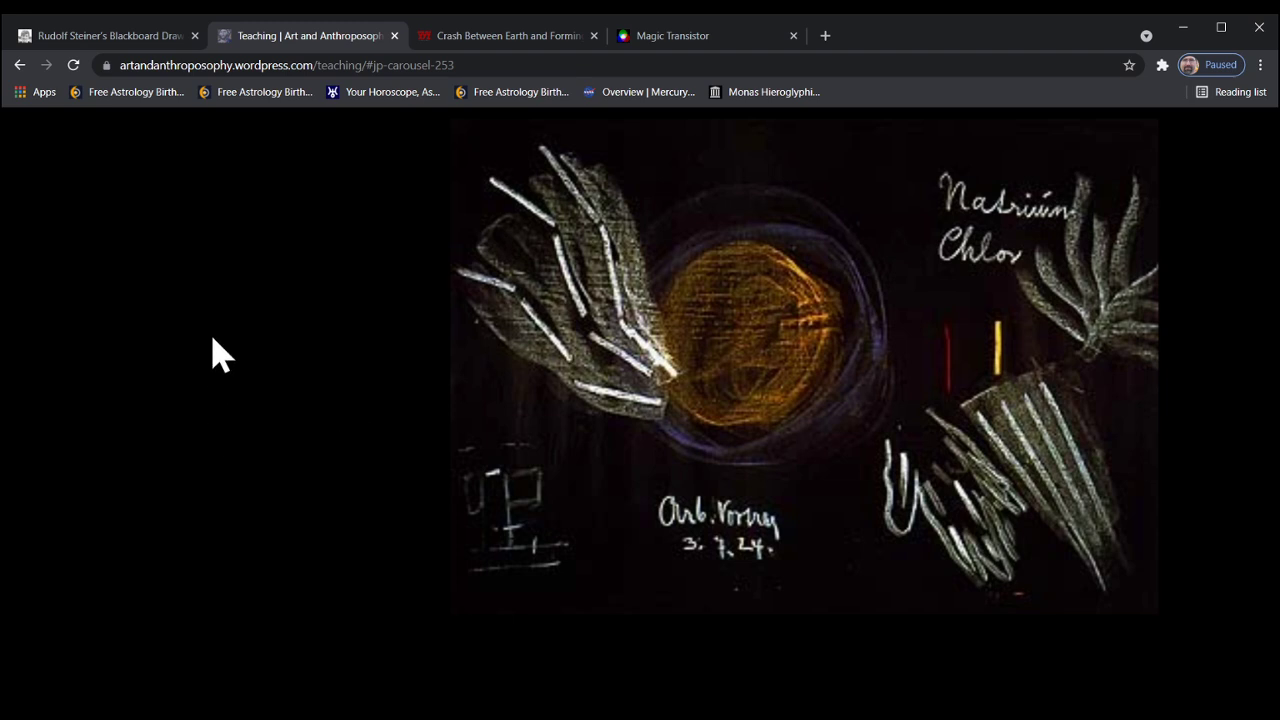
mouse_move(500, 44)
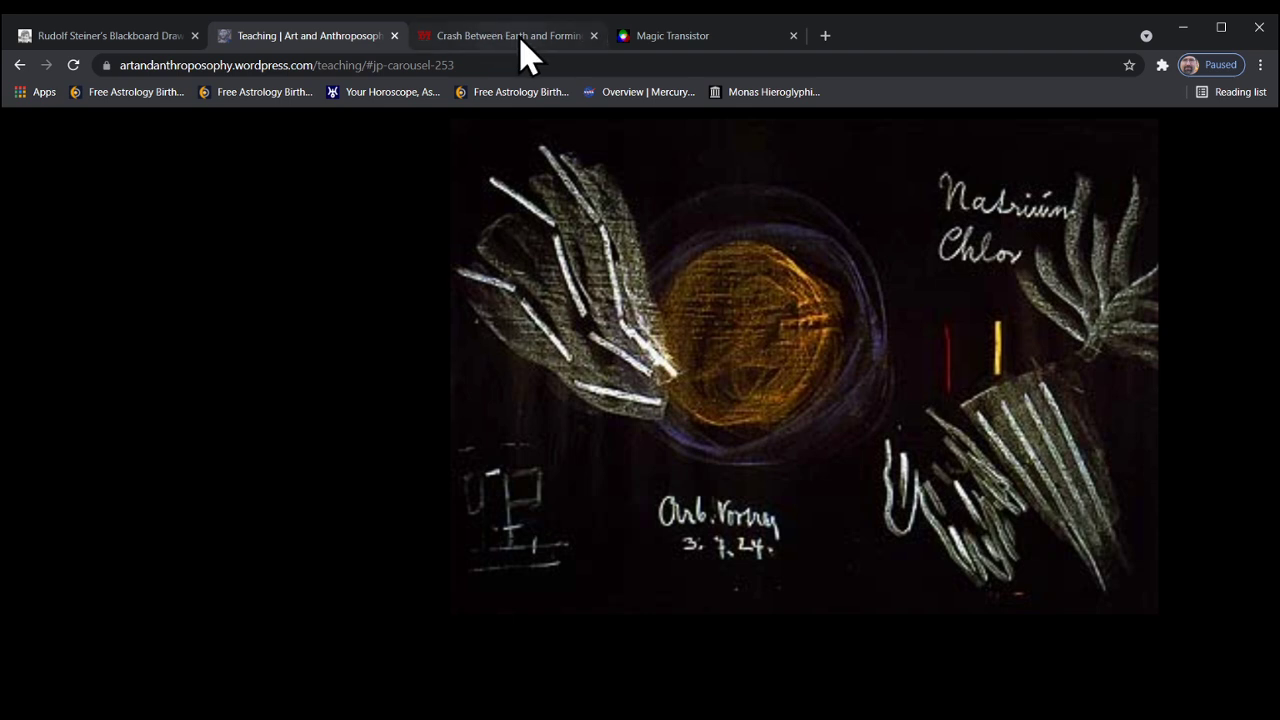
Step: View the planetary collision illustration, then the Magic Transistor 22.9.1924 Steiner blackboard drawing
left_click(504, 36)
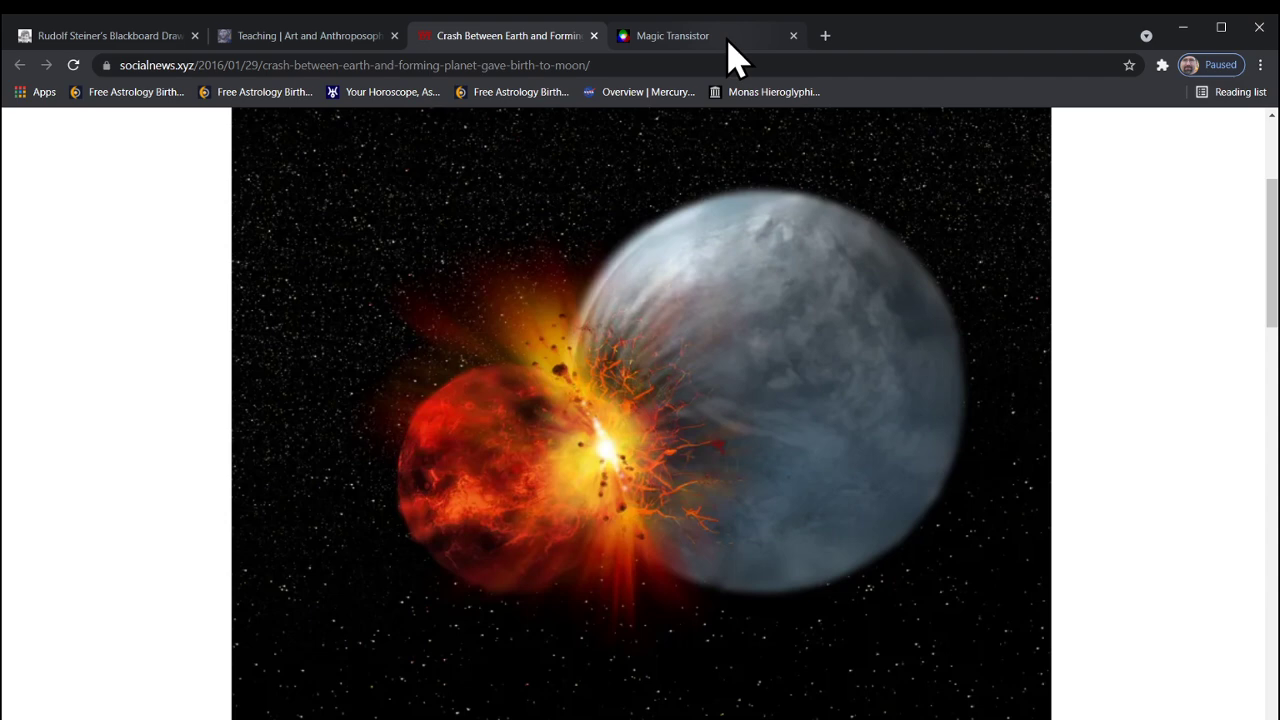
left_click(672, 36)
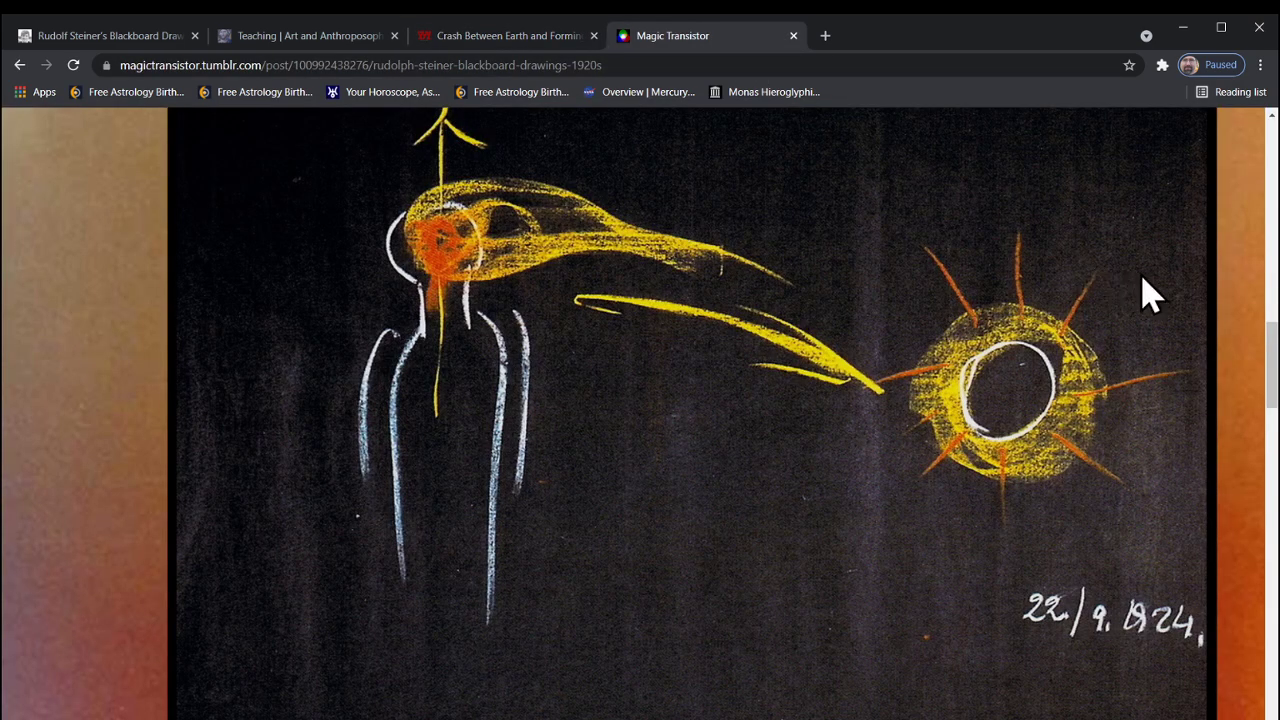